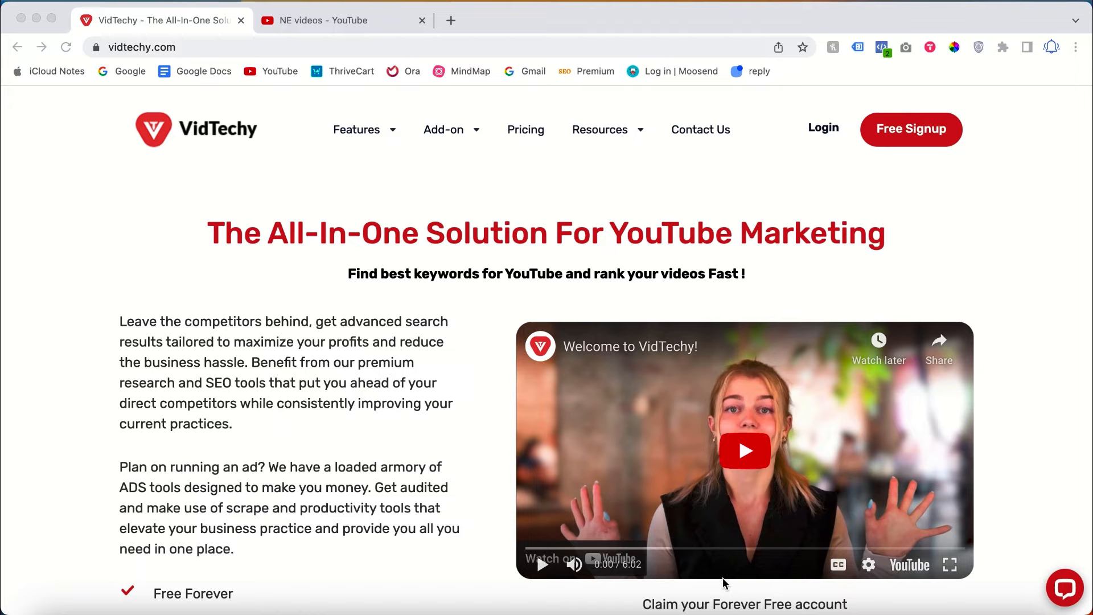
mouse_move(726, 409)
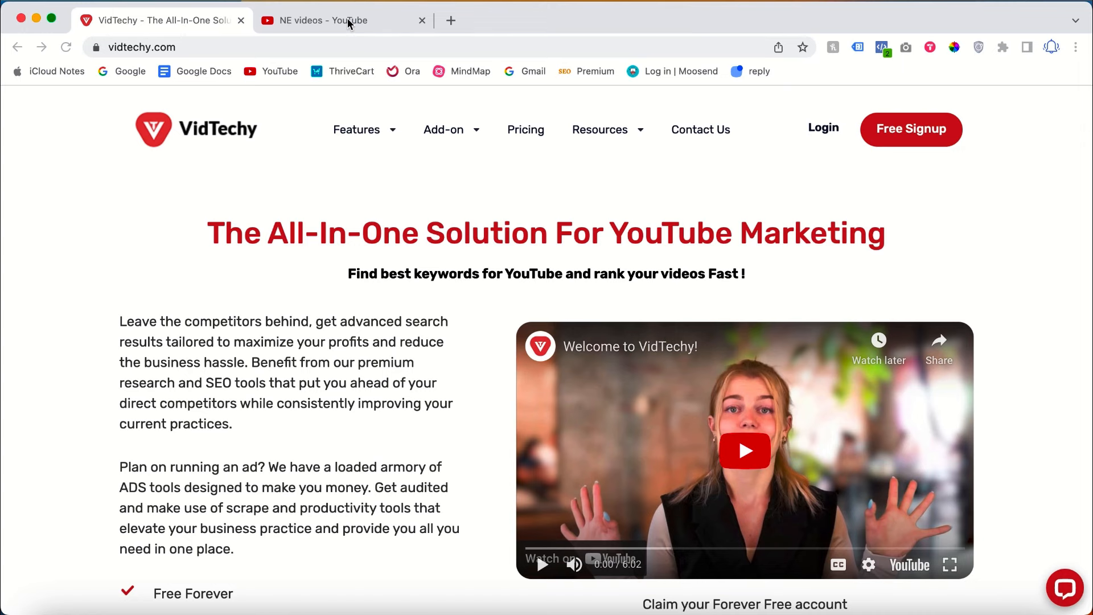
- Switch to the NE videos channel page on YouTube
left_click(339, 20)
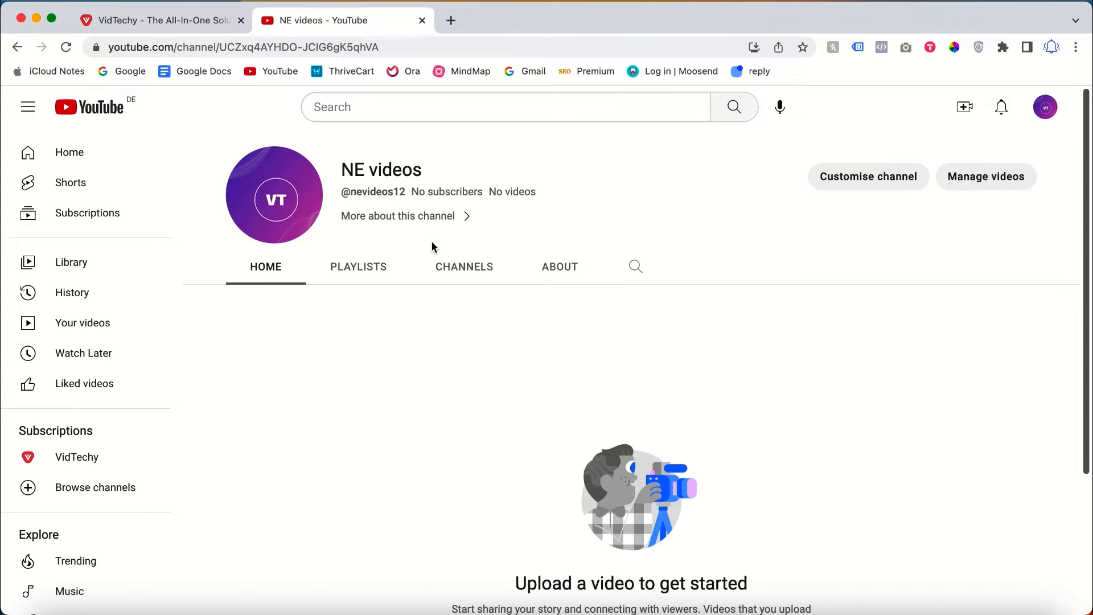
mouse_move(742, 166)
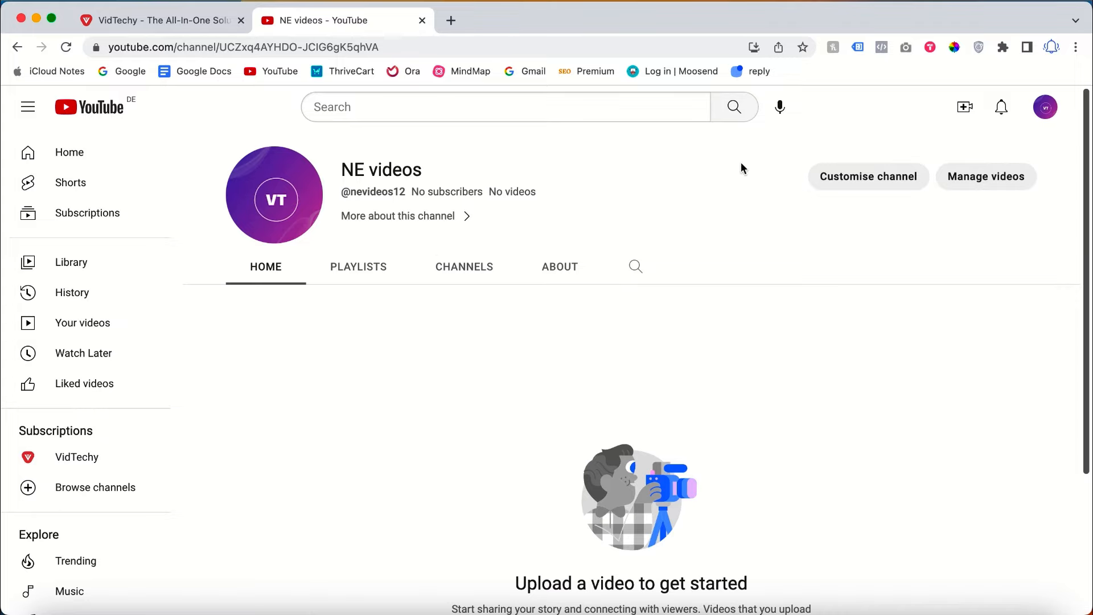
mouse_move(945, 175)
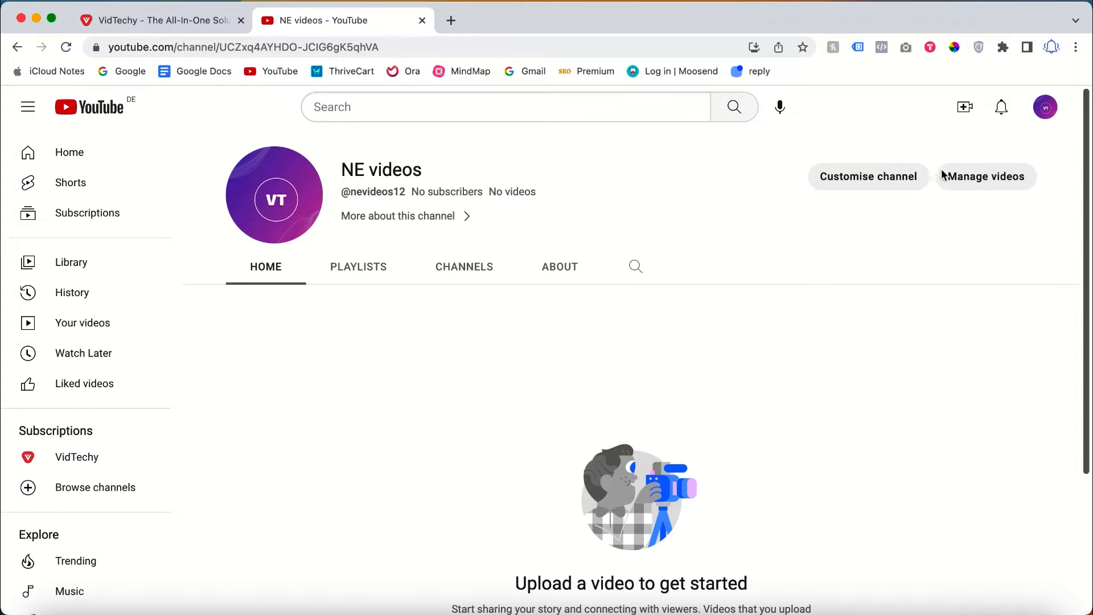
mouse_move(865, 216)
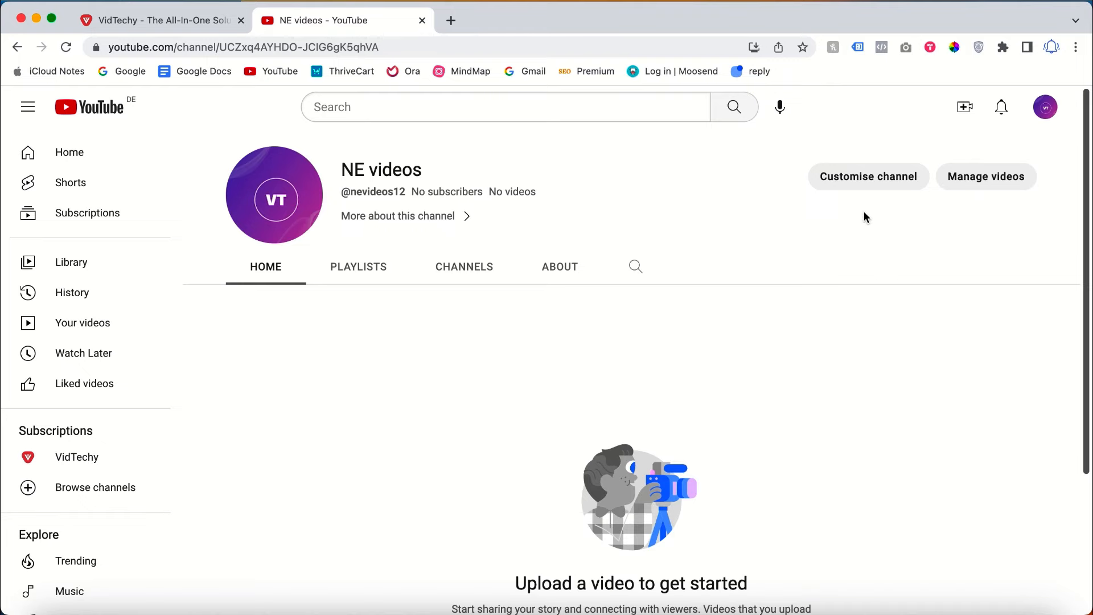
- Go from Customise channel into Studio Settings and show the Permissions section
left_click(868, 175)
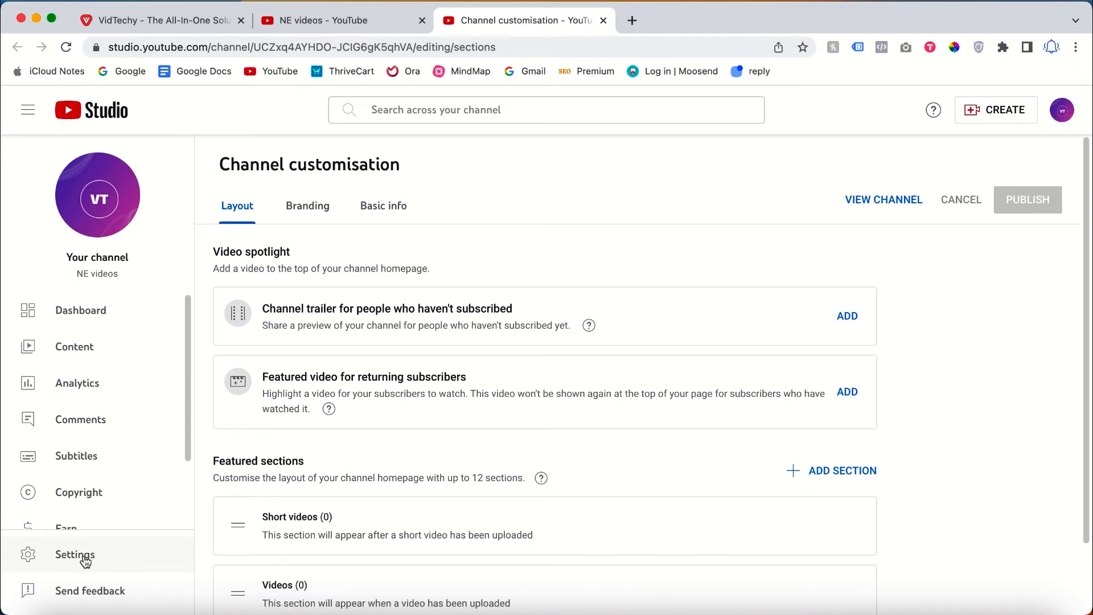
left_click(75, 554)
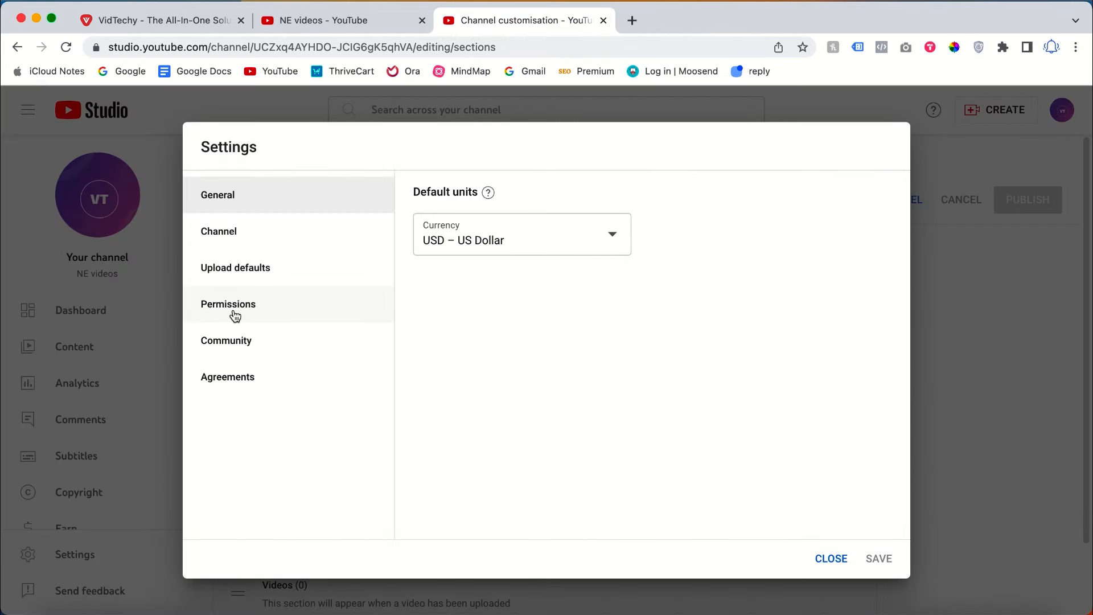
left_click(228, 304)
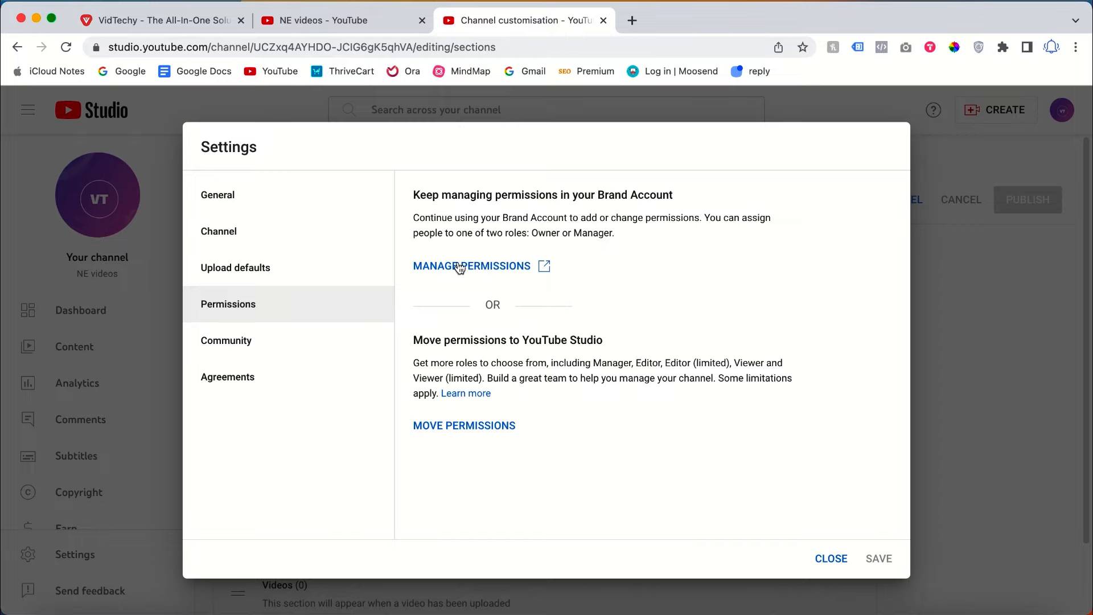
mouse_move(472, 248)
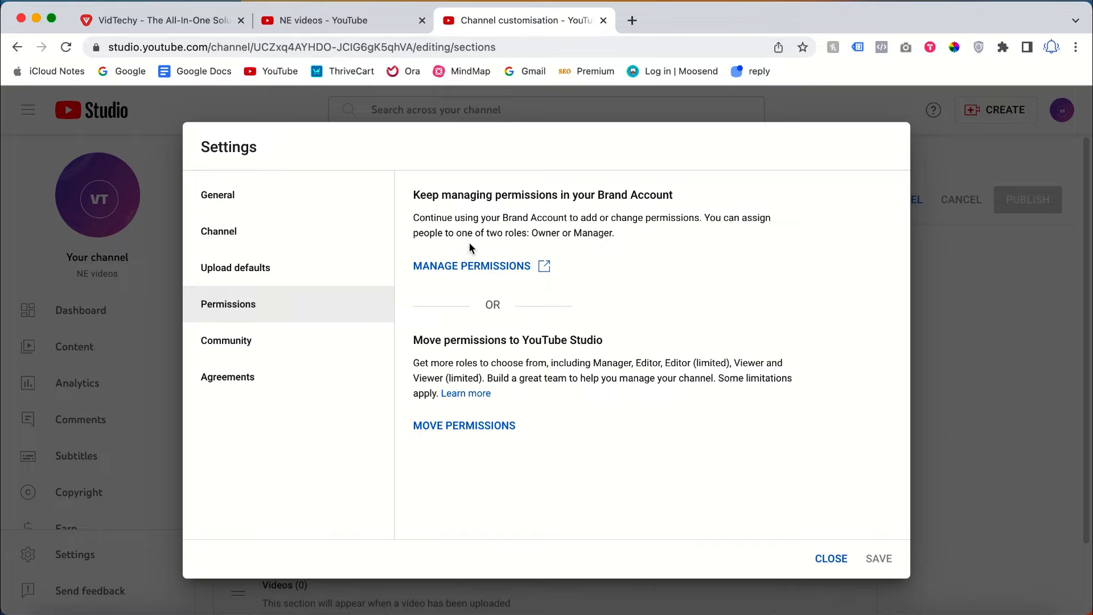
- Reach the NE videos Brand Account's Manage permissions list showing only the primary owner
left_click(471, 267)
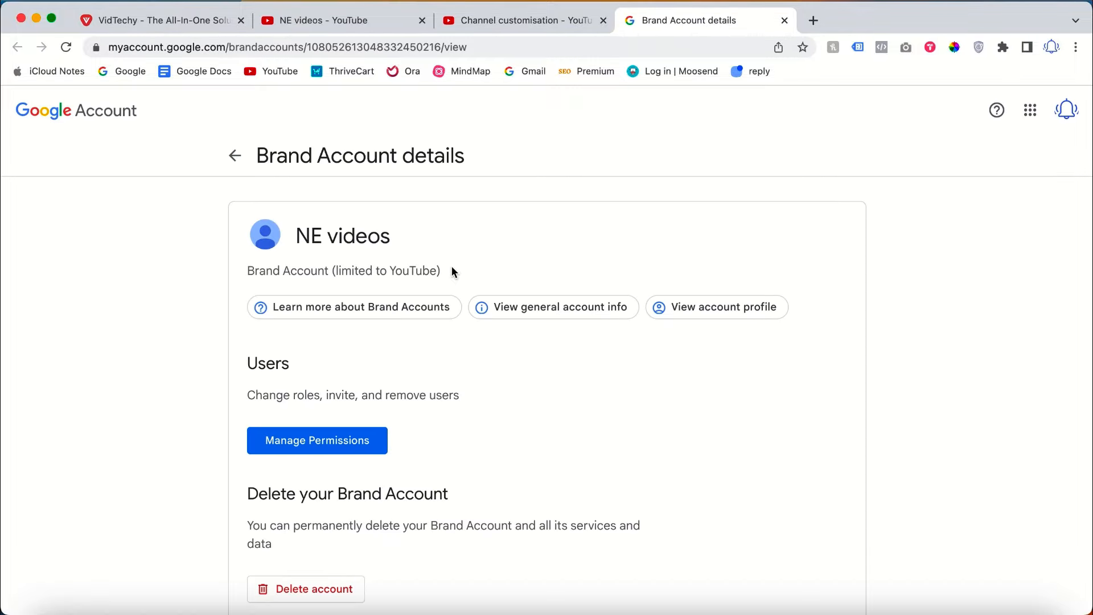
scroll("down", 3)
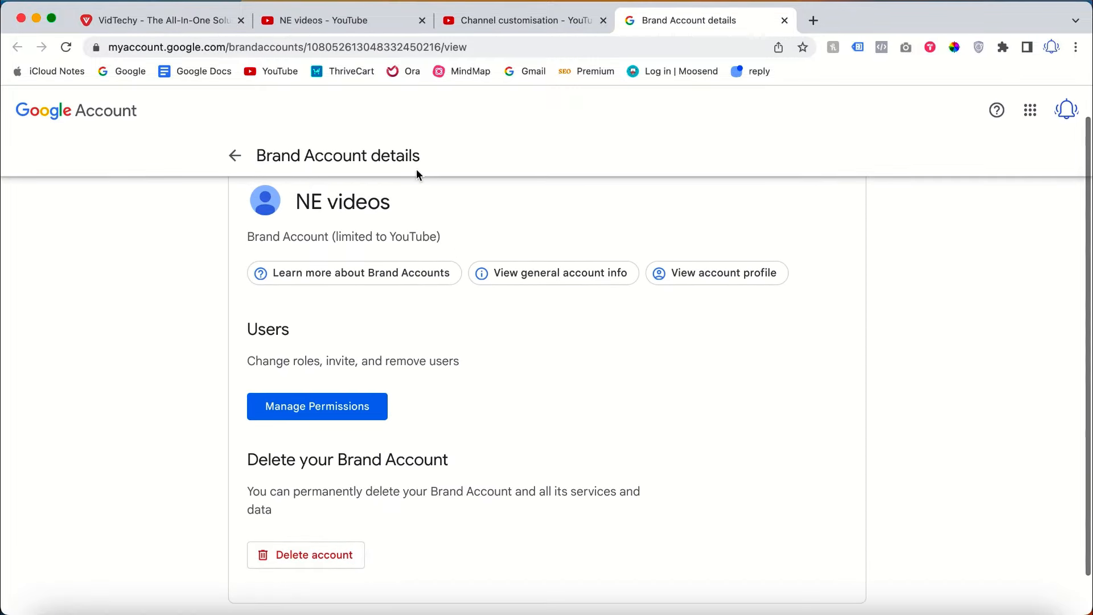
left_click(316, 406)
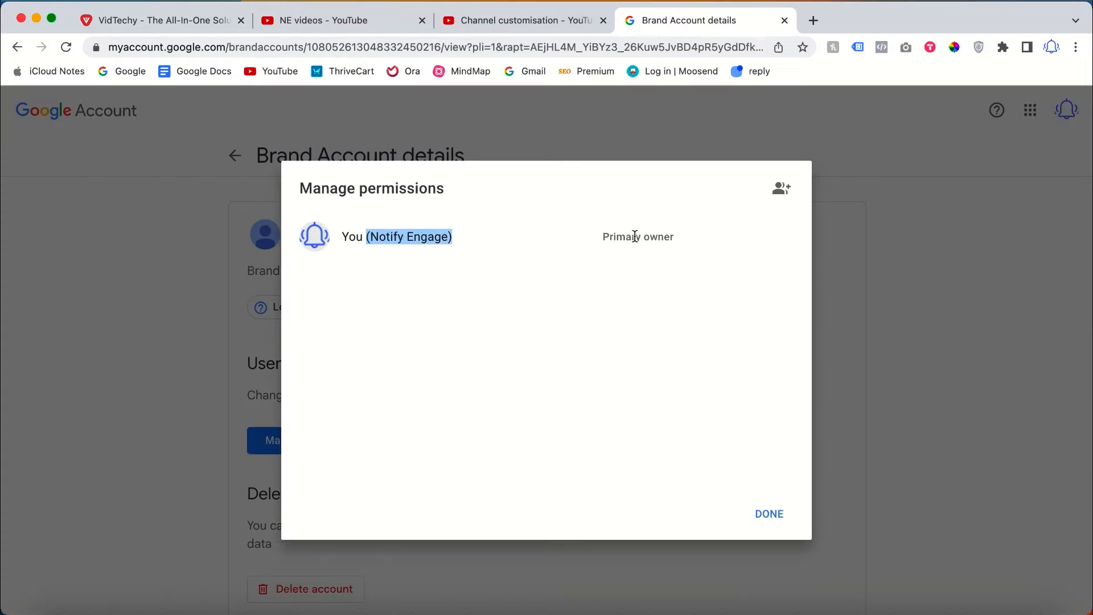
mouse_move(665, 313)
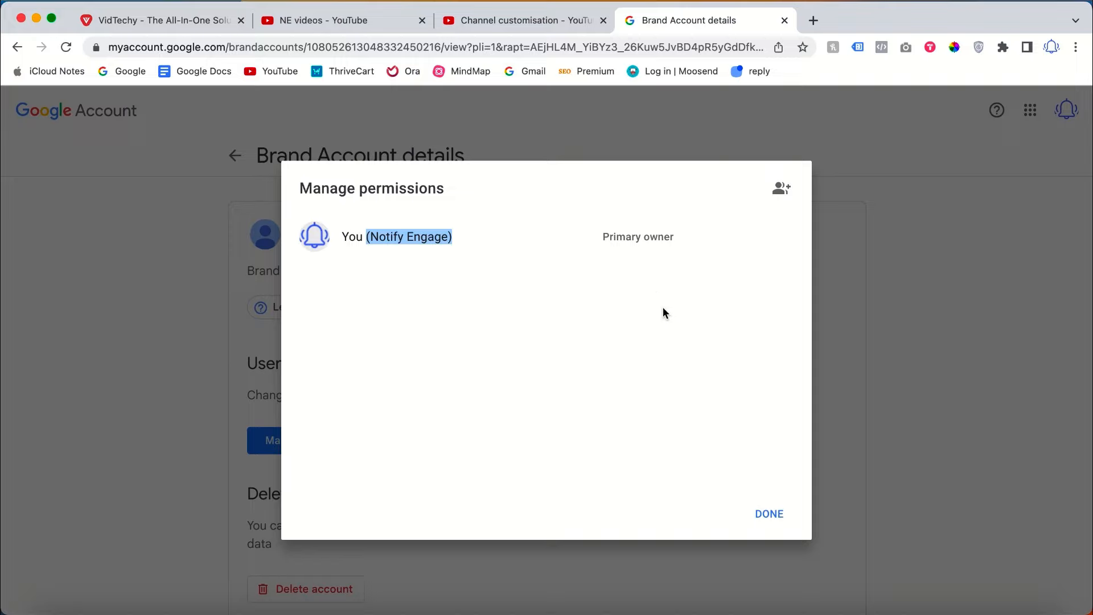
mouse_move(781, 189)
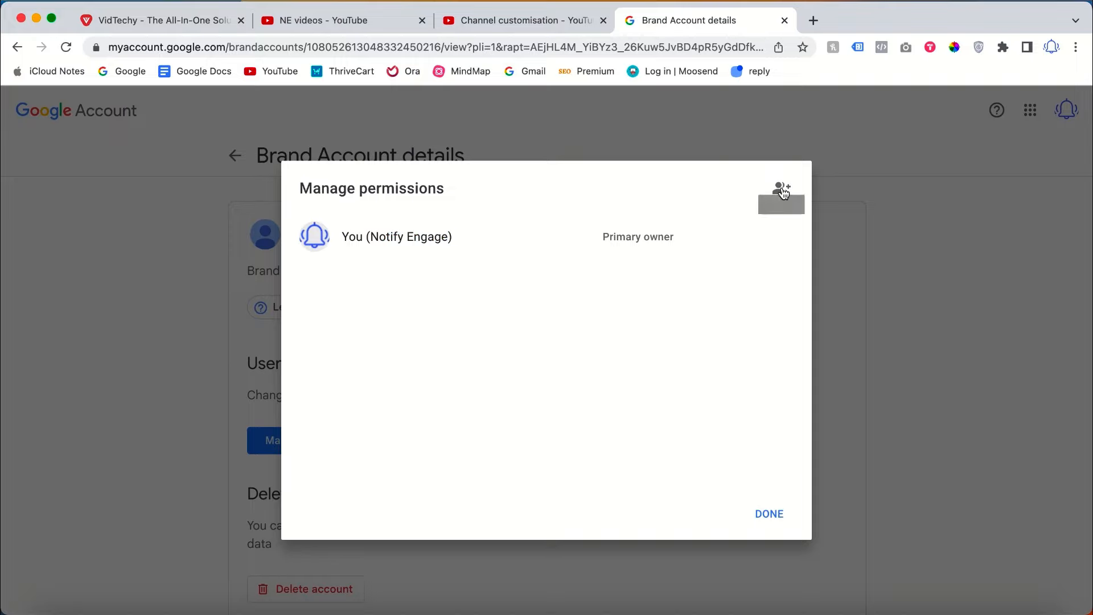
- Invite the suggested account (typed 'the') to NE videos with the Owner role
left_click(781, 188)
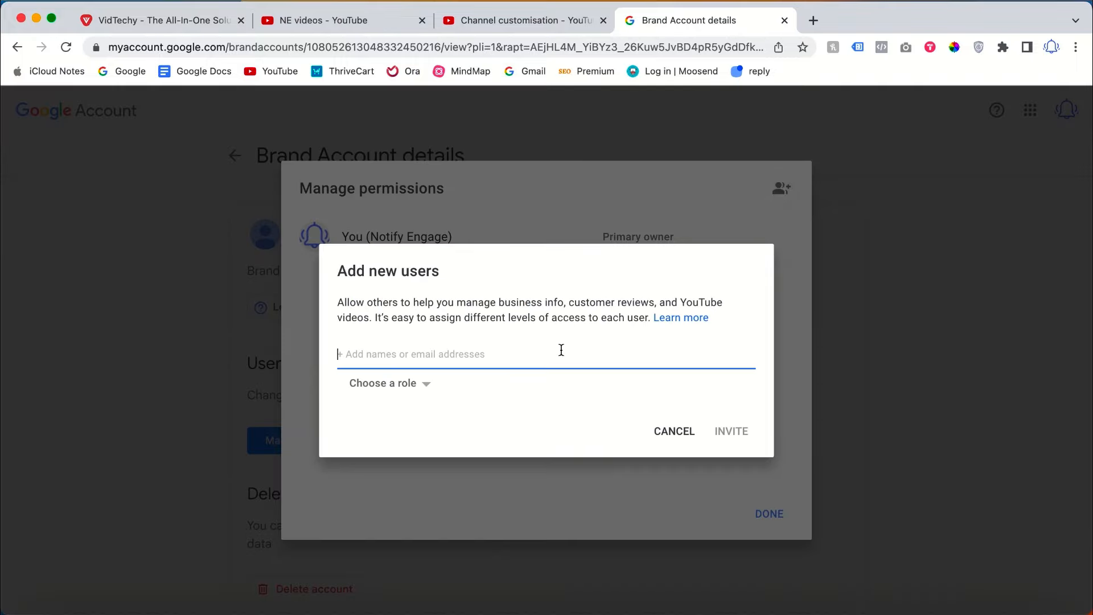
mouse_move(510, 352)
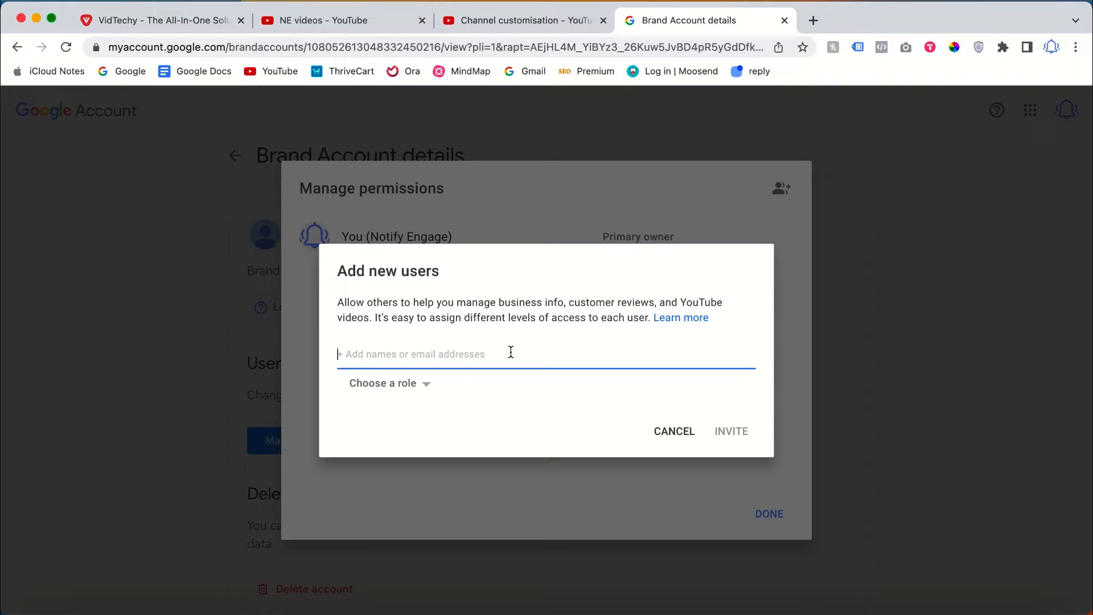
type("the")
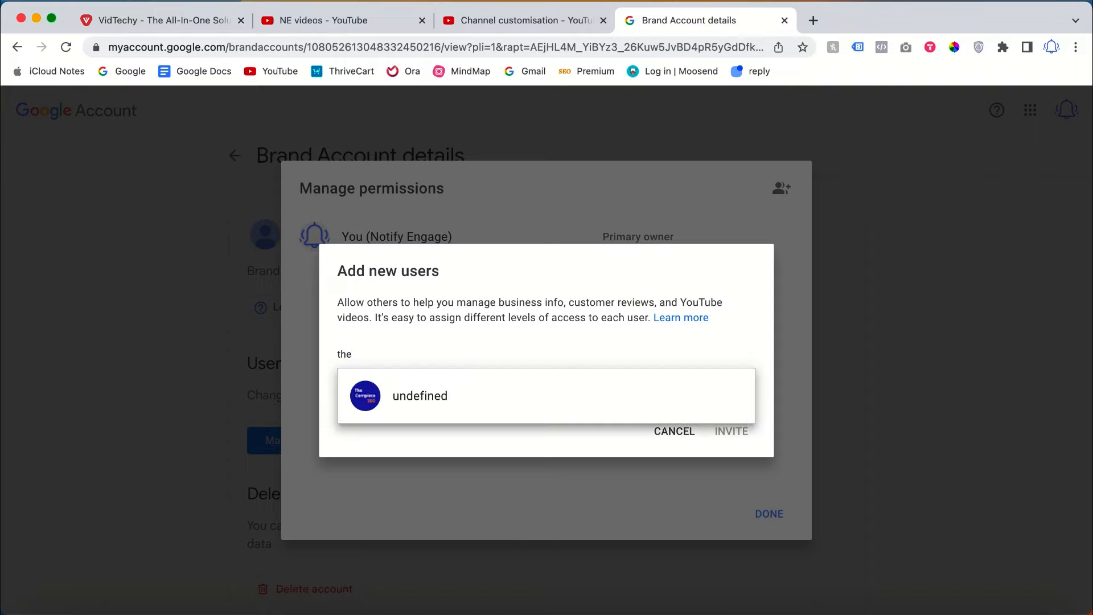
left_click(419, 396)
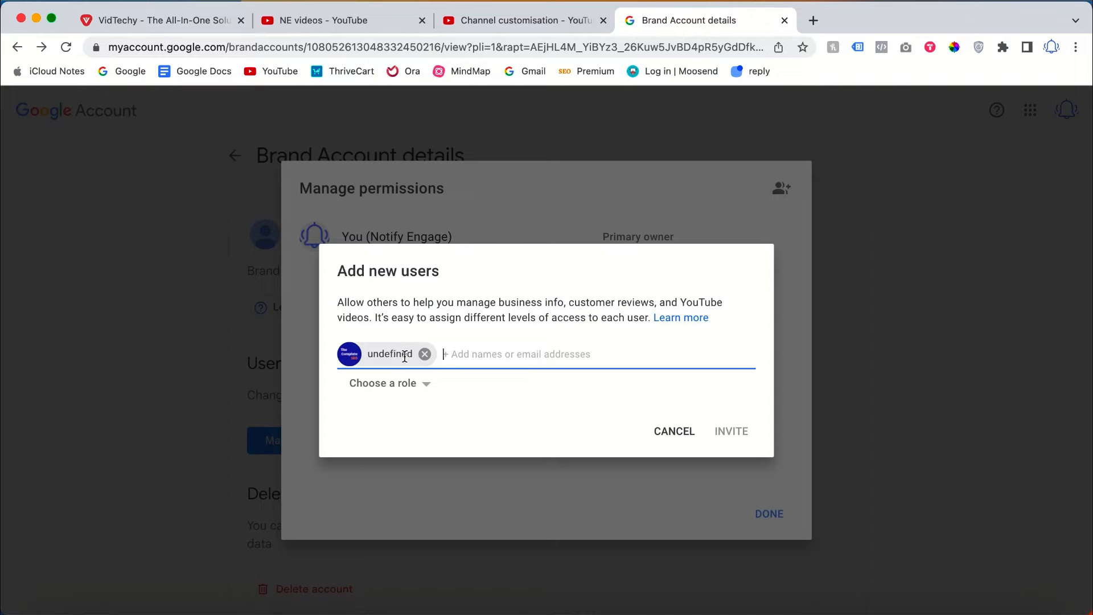
left_click(383, 383)
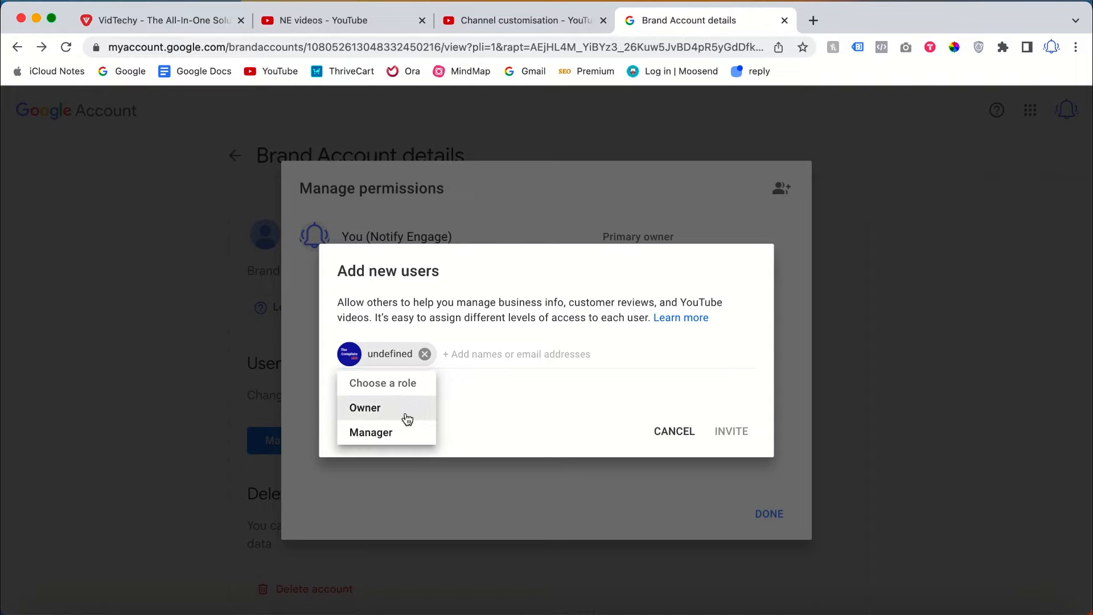
left_click(364, 408)
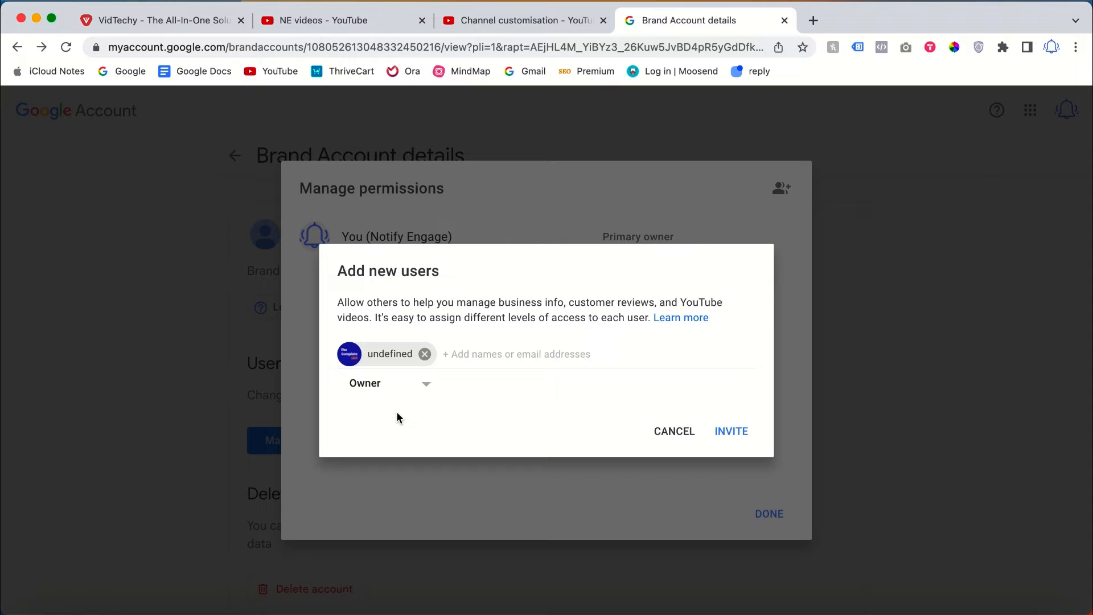
left_click(731, 430)
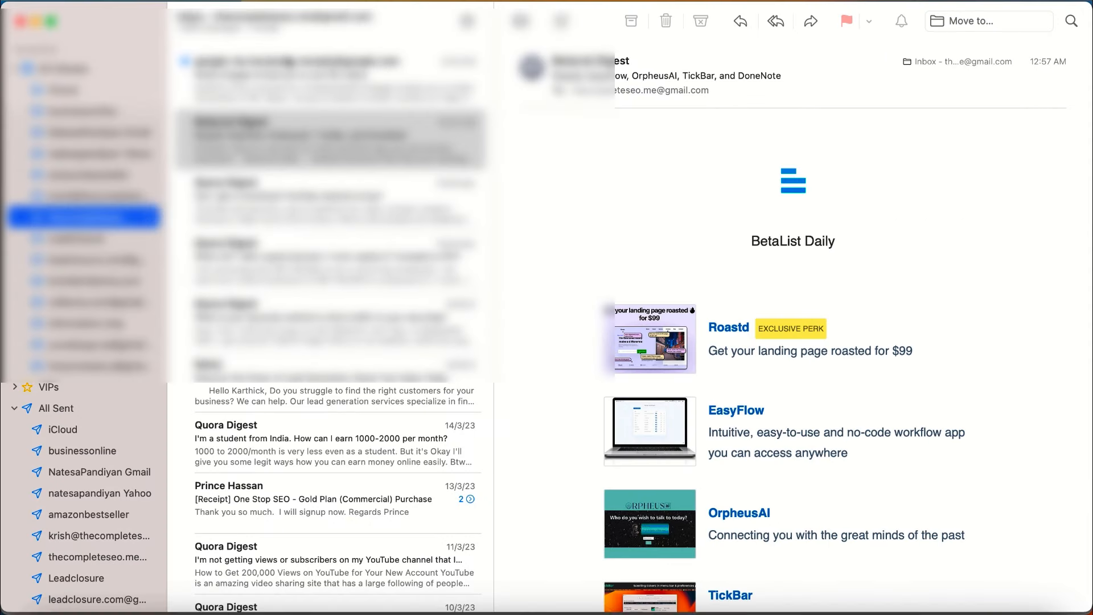
- Accept the NE videos ownership invitation from the Google email and confirm in Safari
left_click(330, 78)
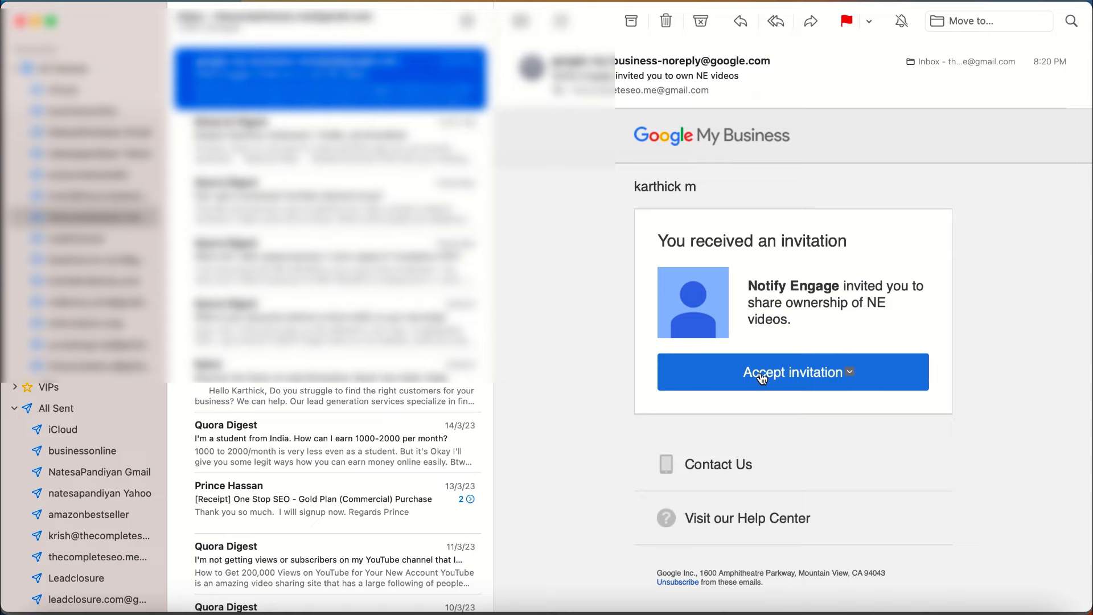
left_click(762, 371)
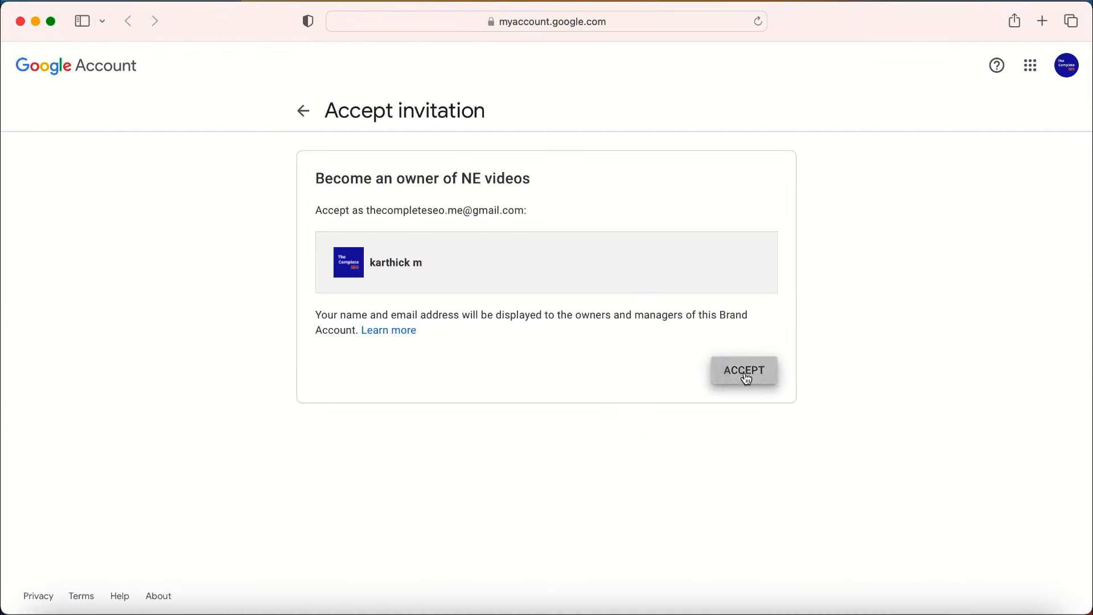
left_click(745, 370)
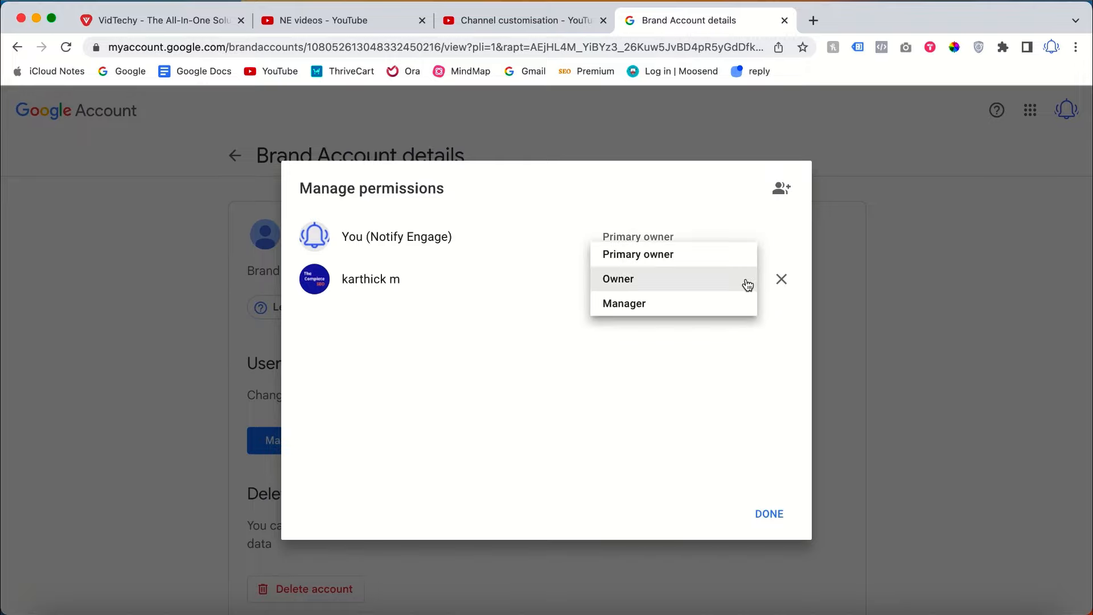
left_click(637, 254)
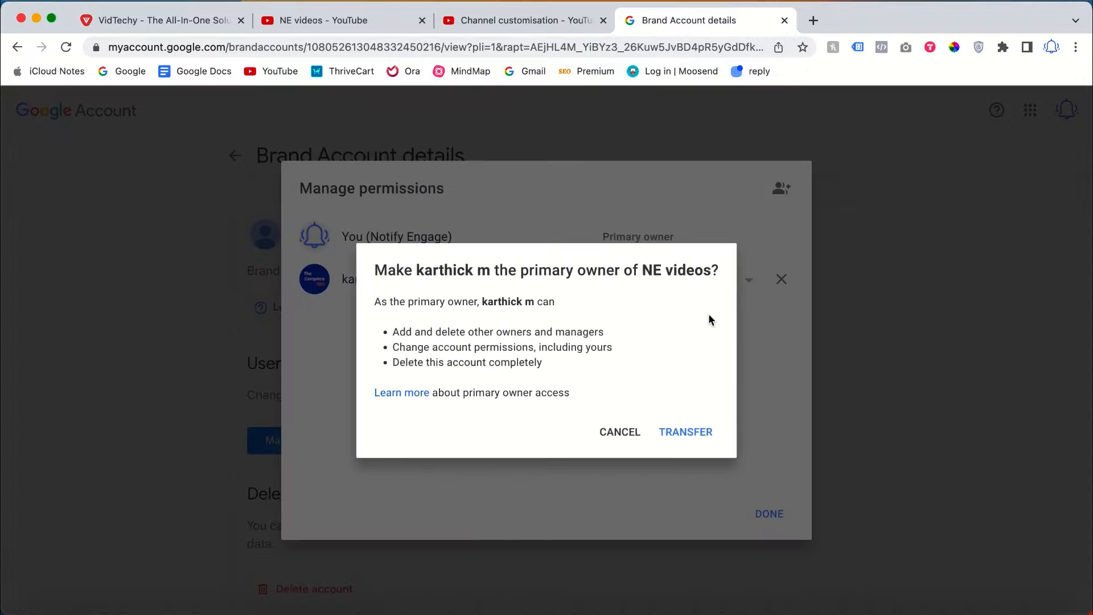
mouse_move(682, 441)
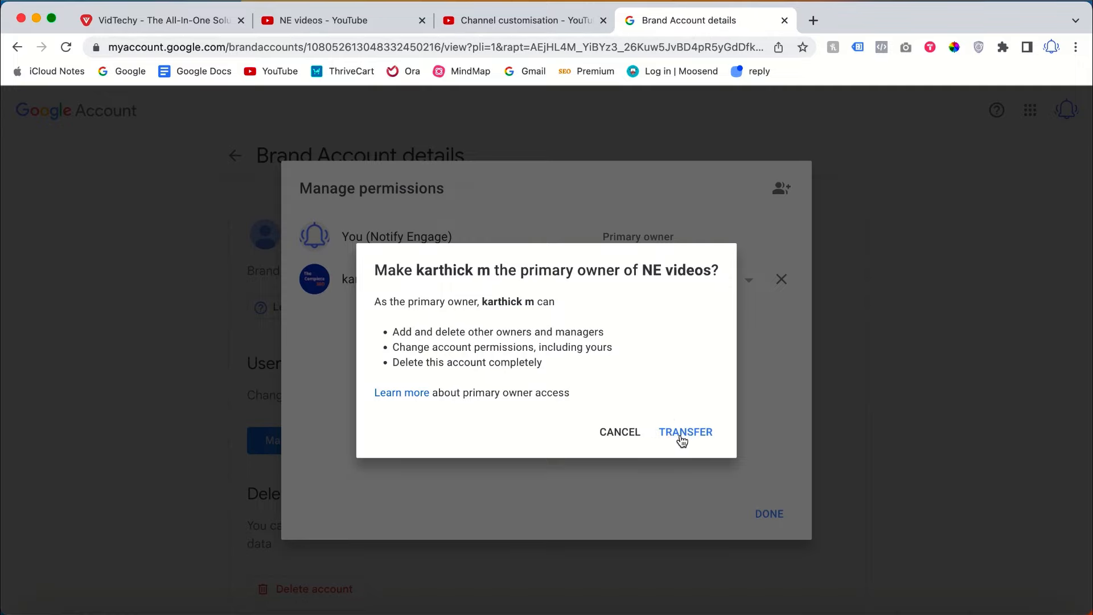
left_click(686, 431)
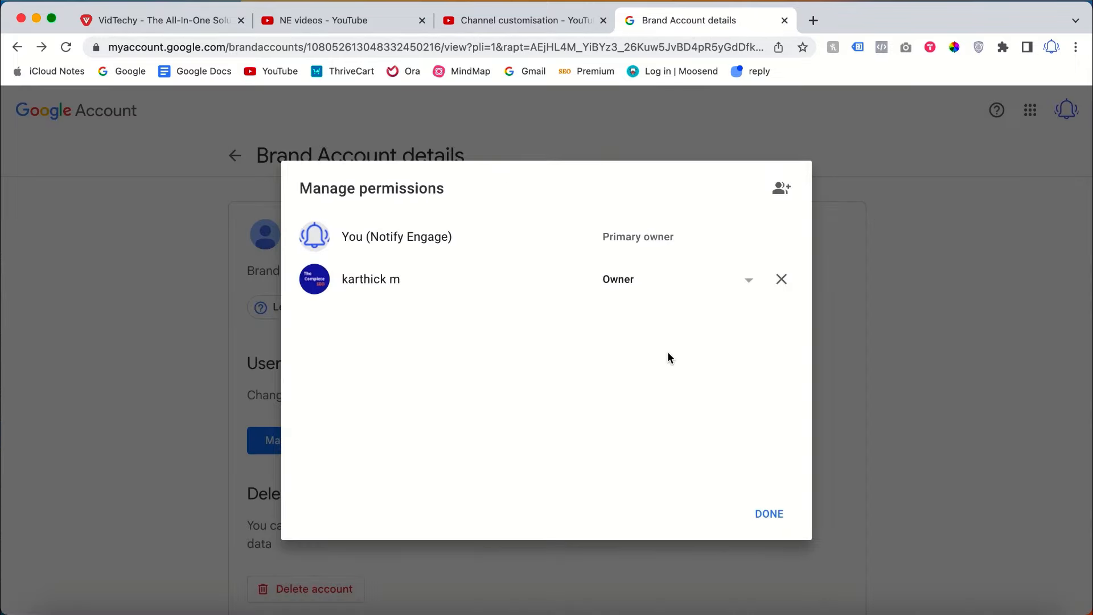
mouse_move(634, 297)
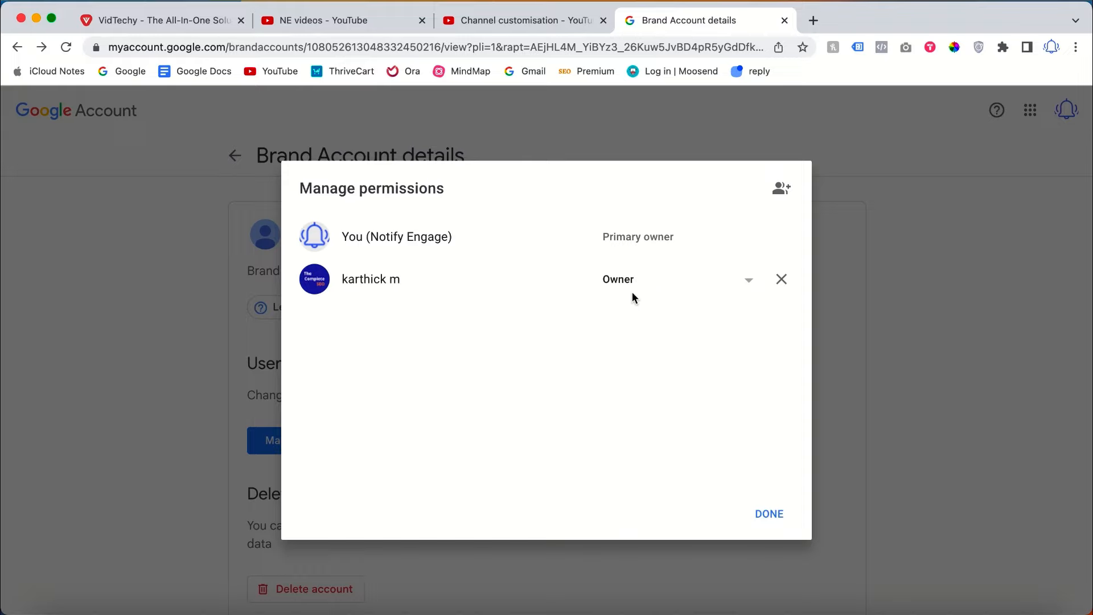
mouse_move(211, 271)
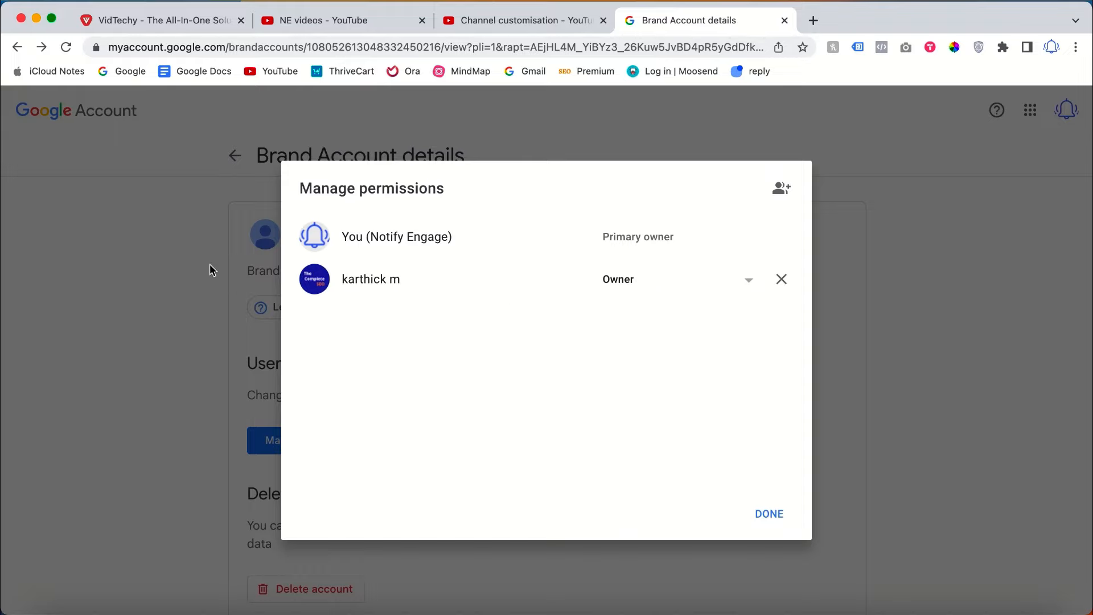
mouse_move(260, 204)
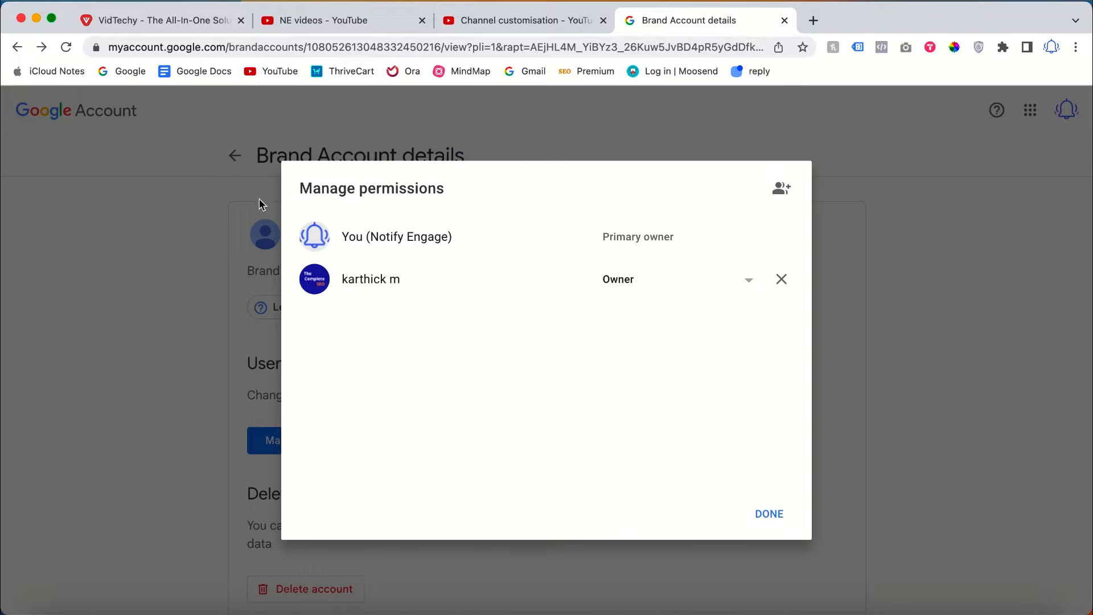